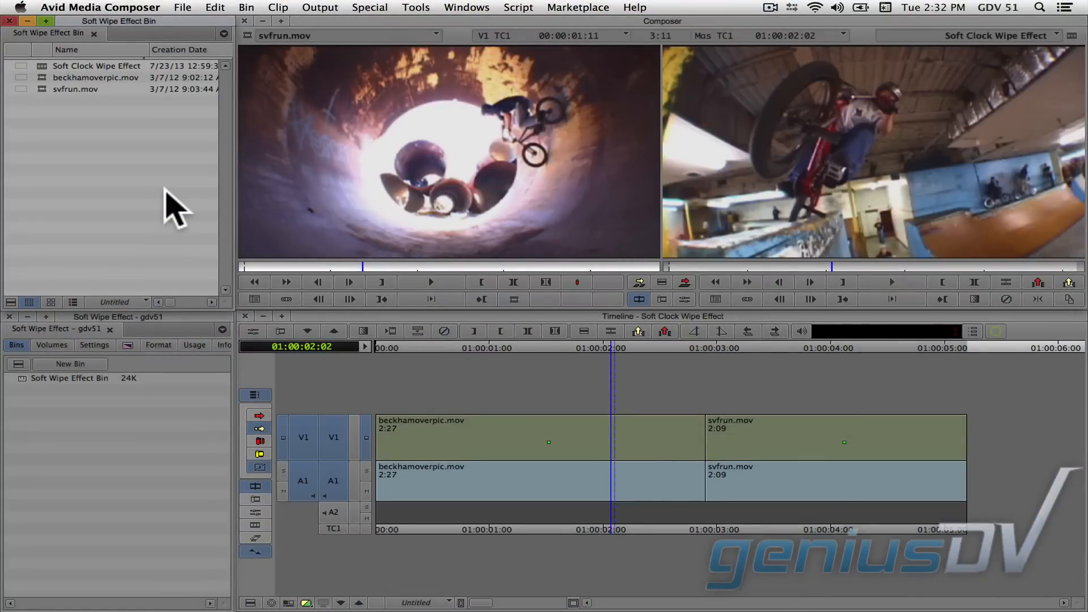
Quit Avid Media Composer and launch Adobe Photoshop CS6 from the Dock
left_click(99, 7)
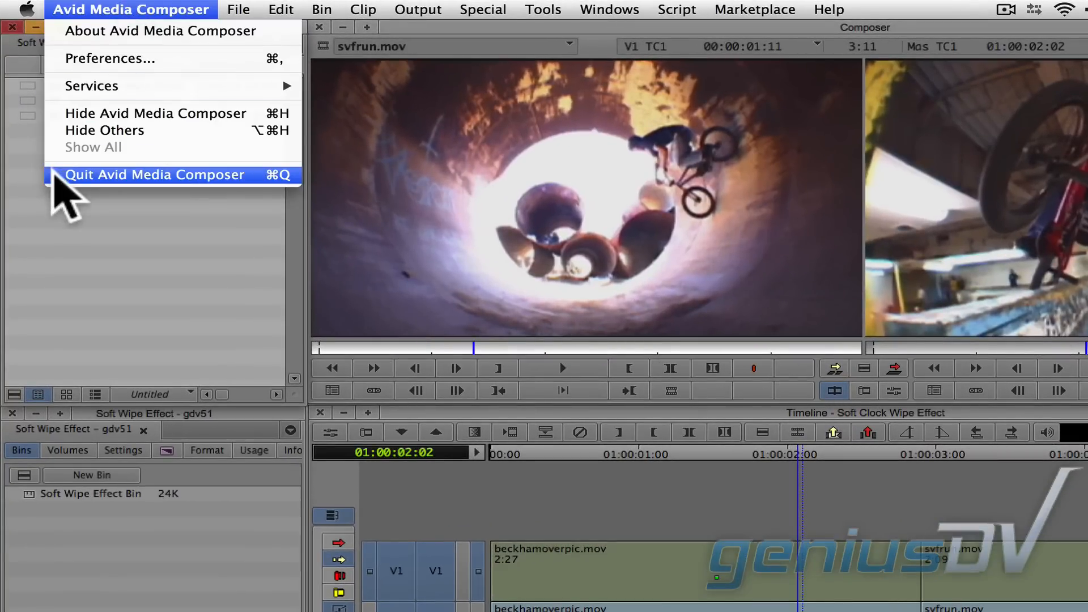
left_click(153, 174)
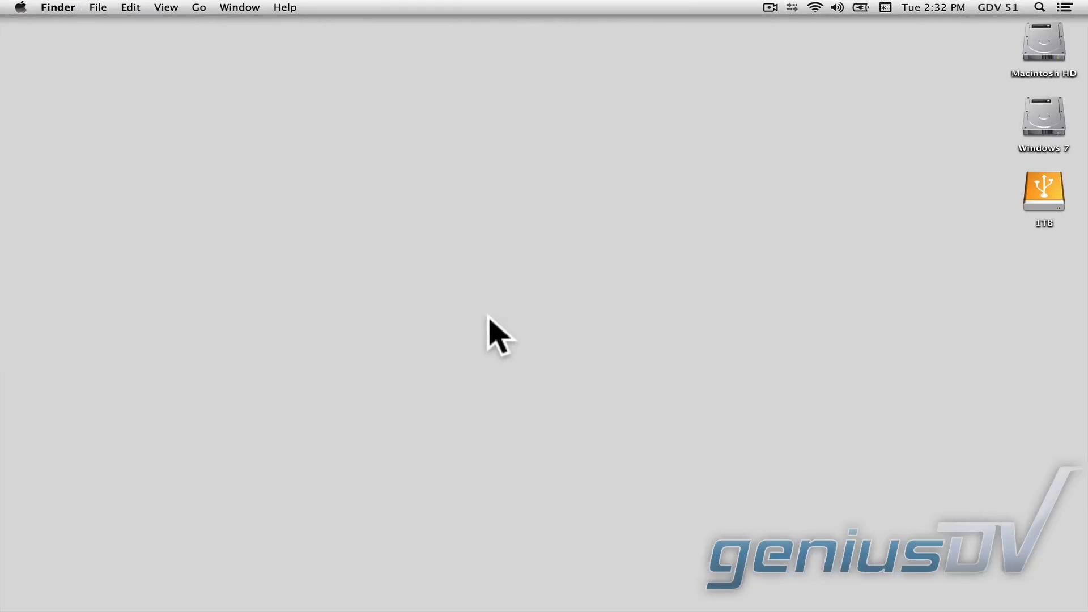
mouse_move(553, 593)
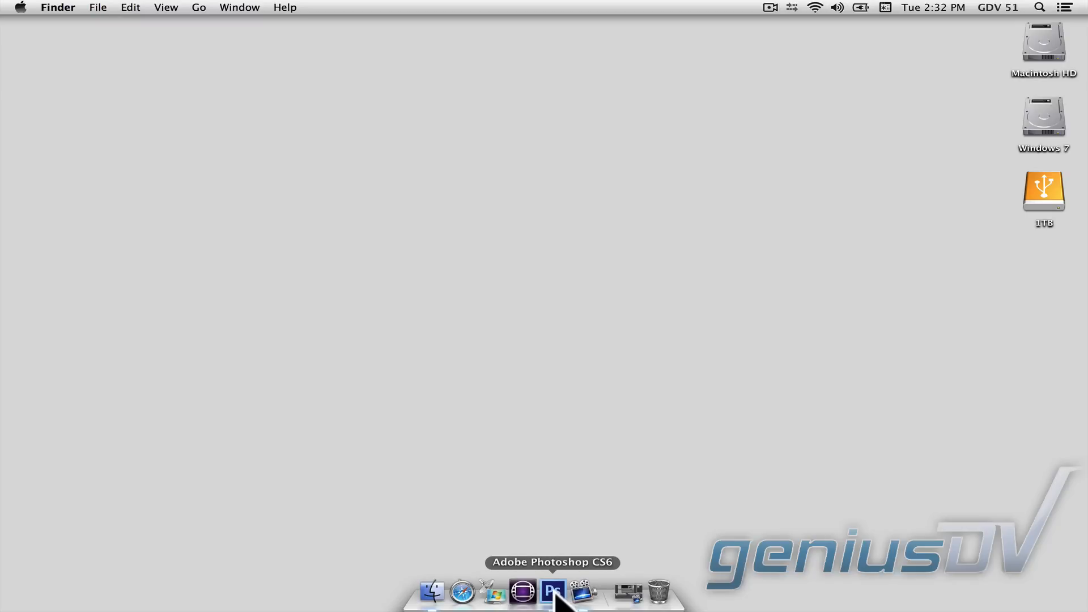
left_click(552, 592)
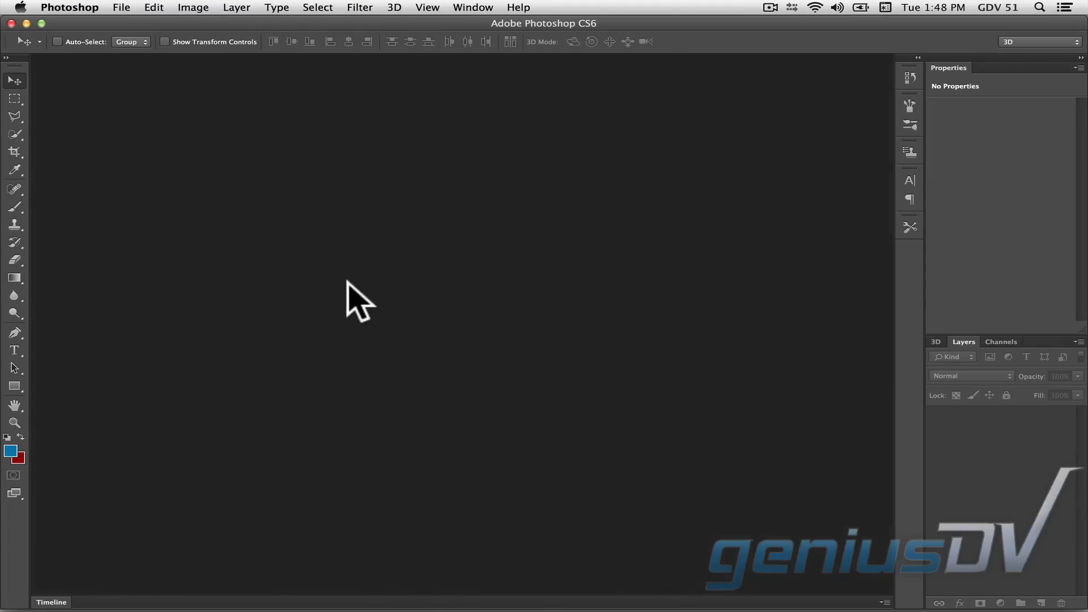
left_click(121, 8)
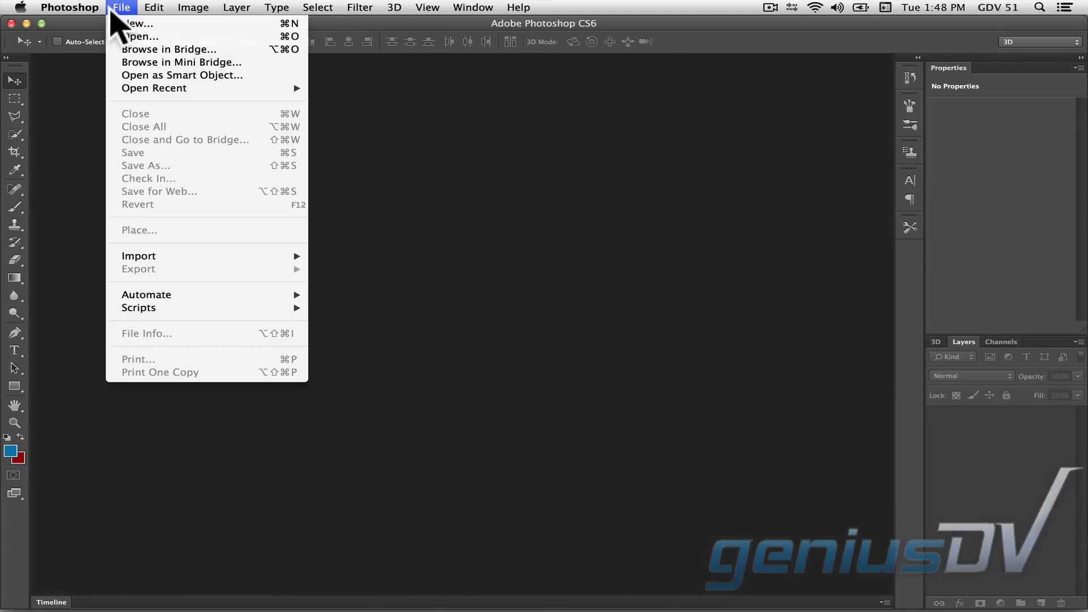
Create a new white 720×486 RGB document named soft-clock-wipe
left_click(138, 22)
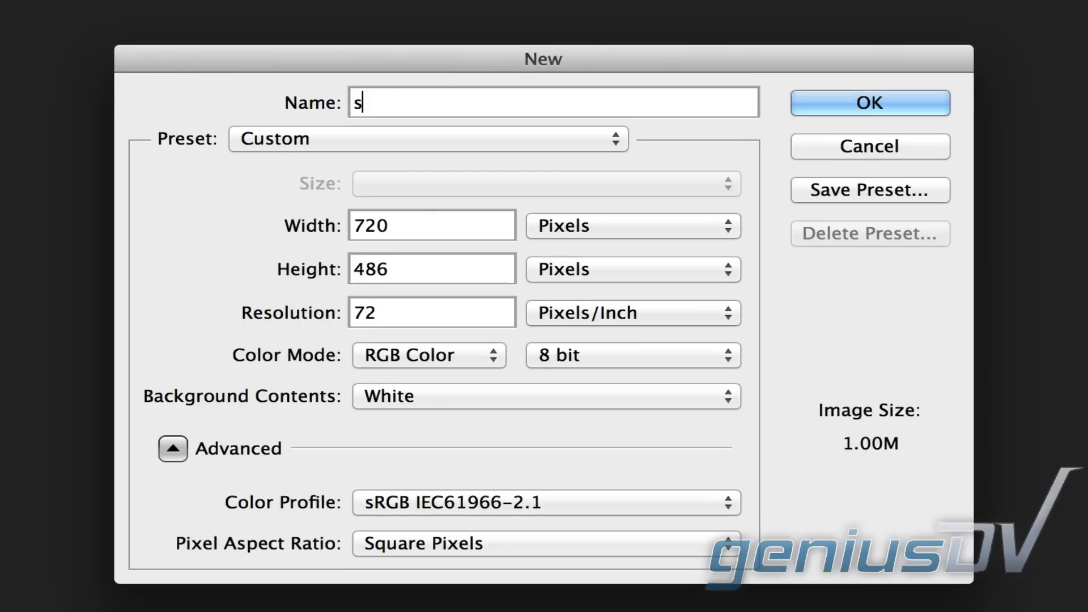
type("oft-clock-wipe")
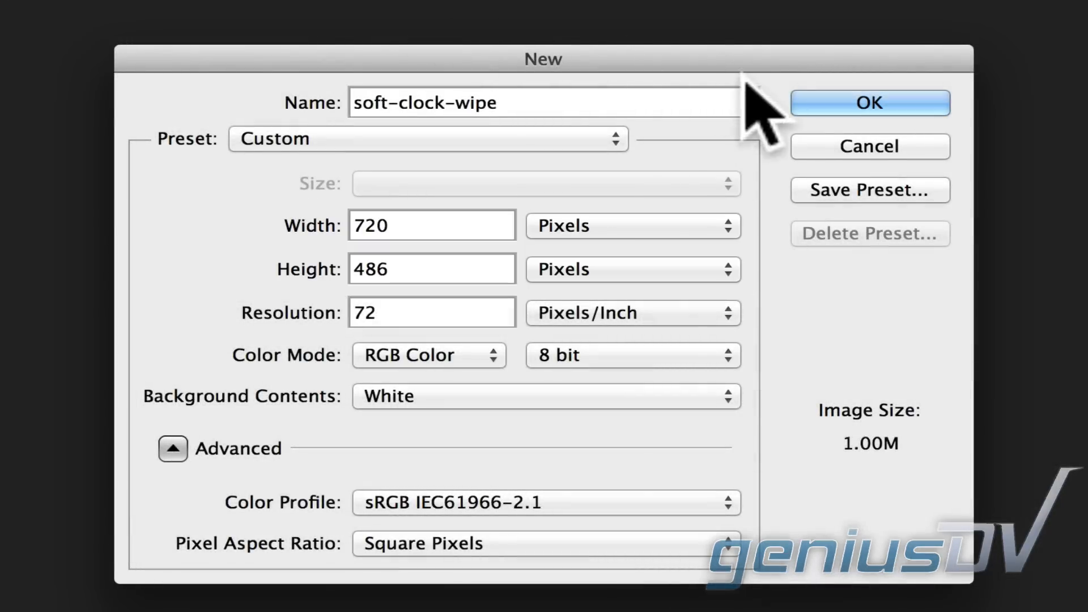
left_click(869, 102)
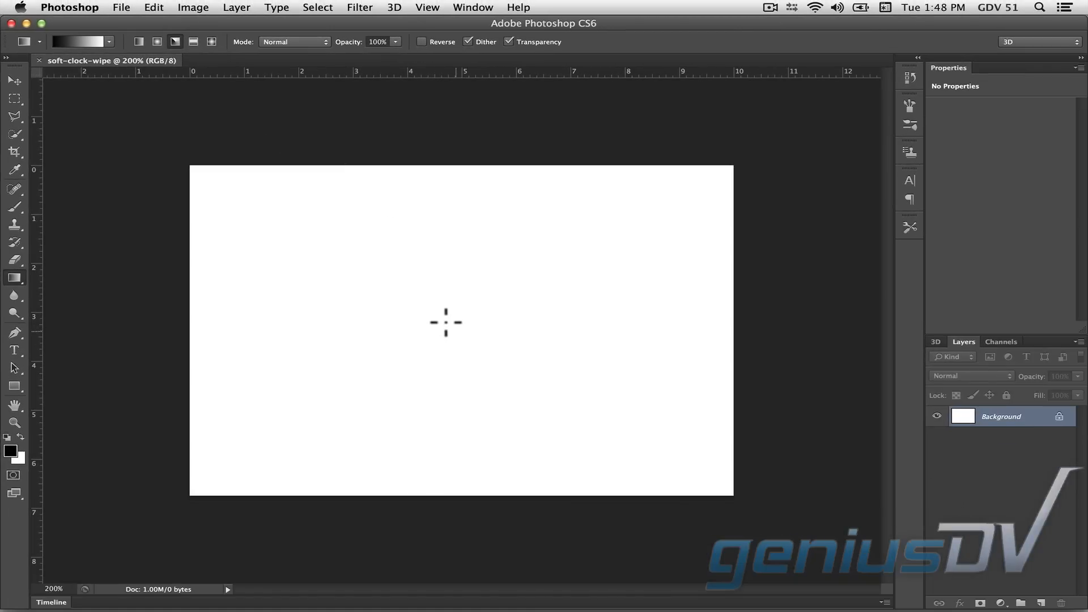
Fill the canvas with an angle gradient dragged from the centre straight upward
left_click_drag(445, 321, 441, 146)
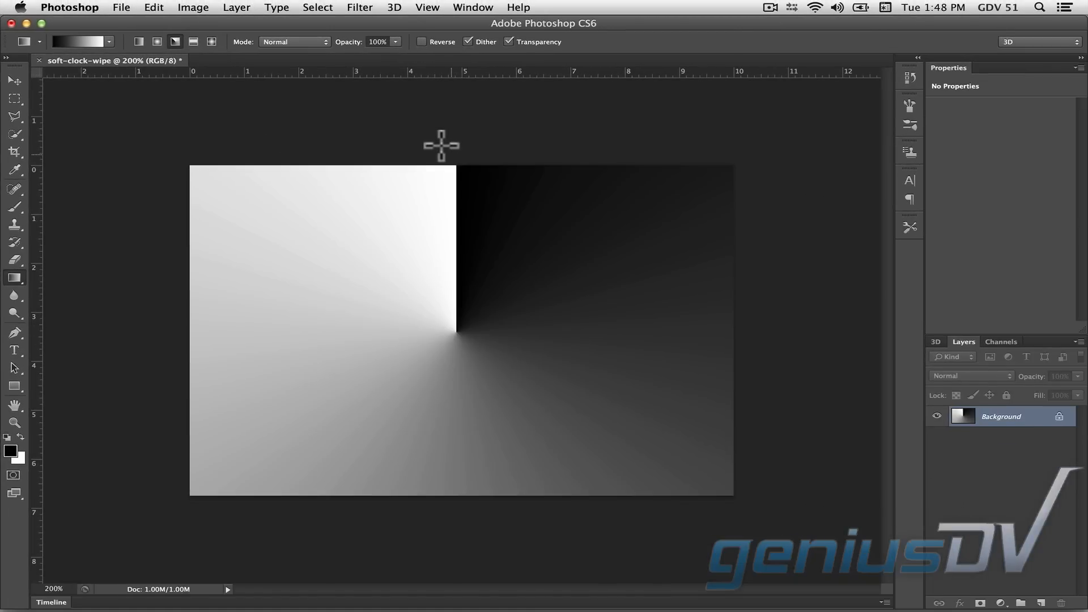
Apply a 36-pixel Gaussian Blur to soften the gradient's hard edge
left_click(359, 6)
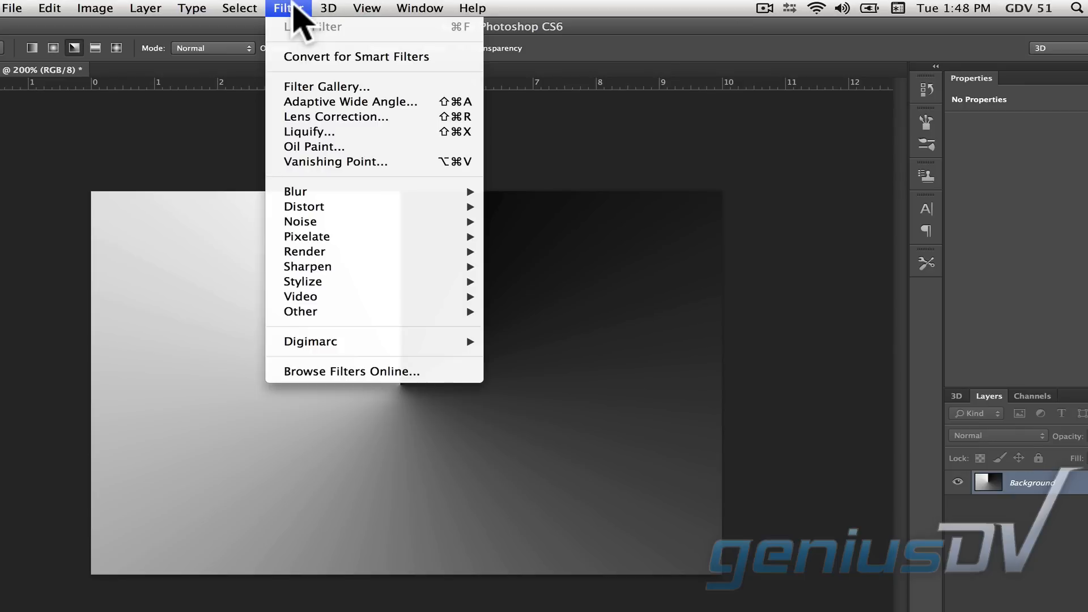
mouse_move(295, 191)
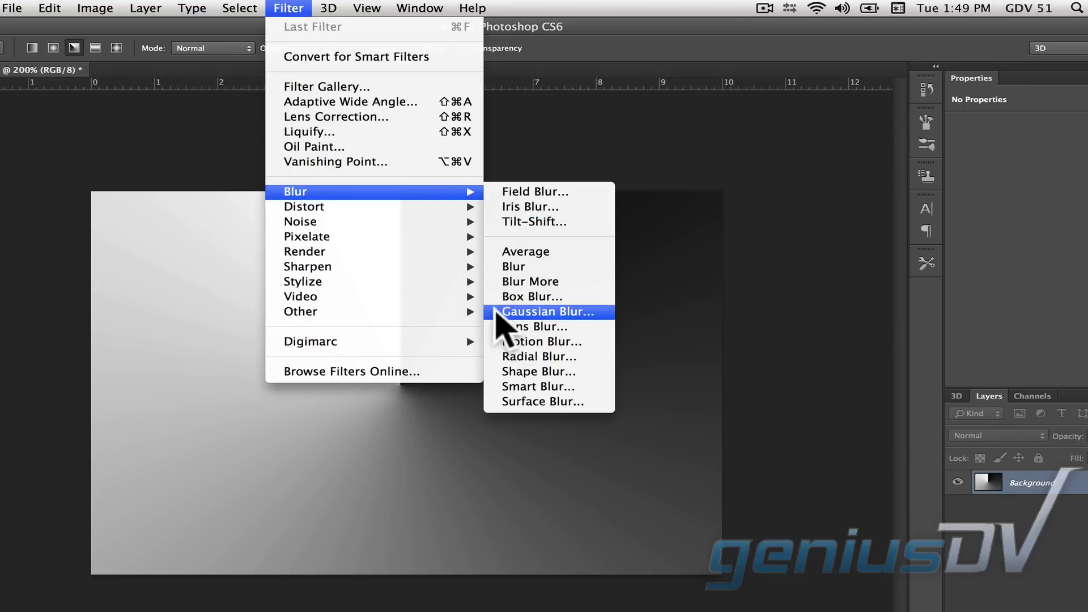
left_click(548, 310)
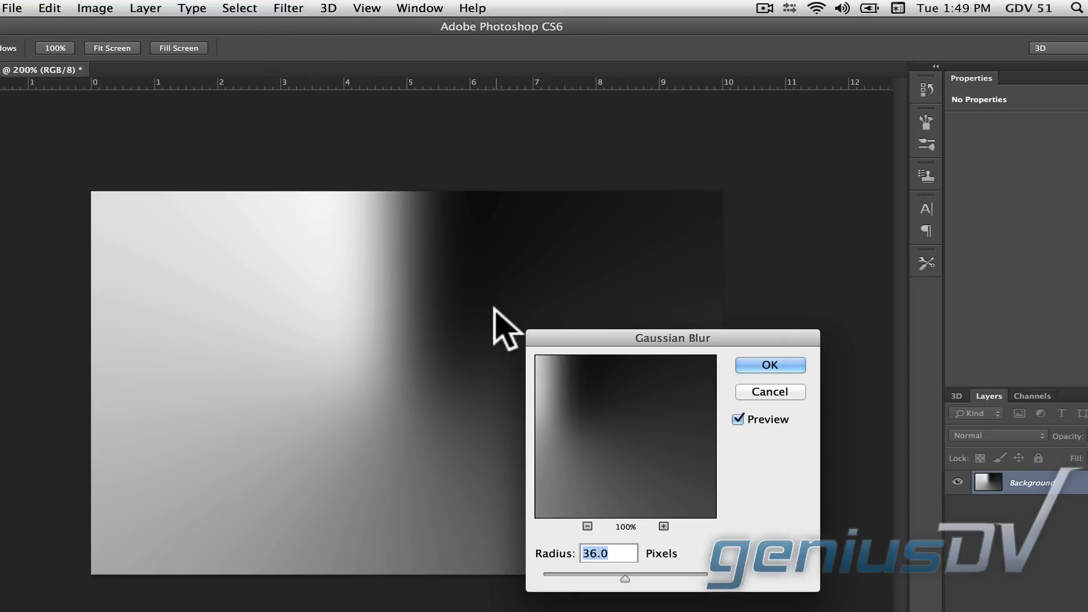
mouse_move(703, 344)
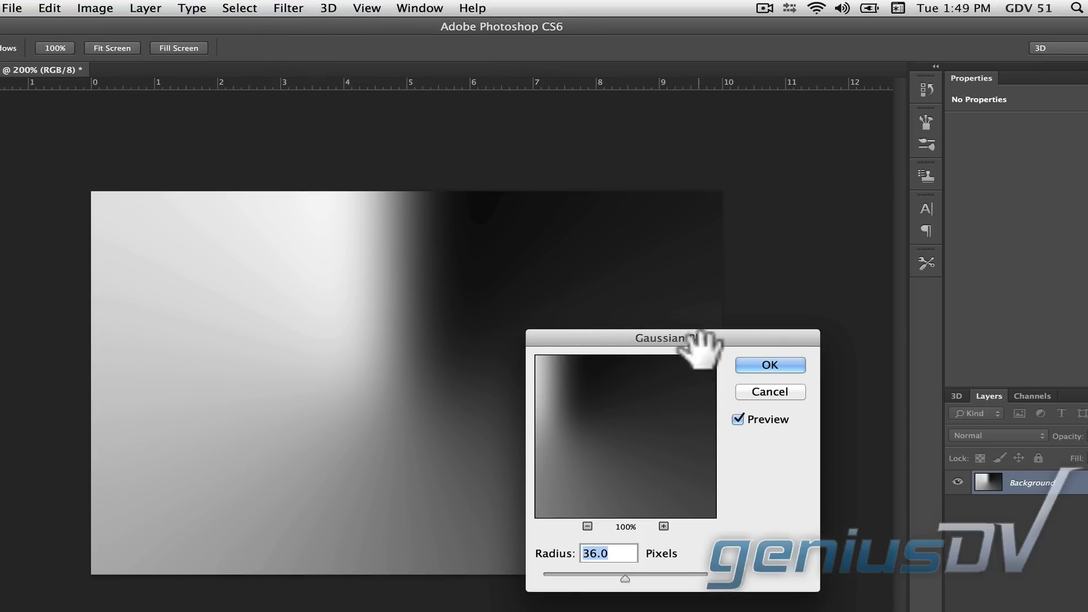
left_click(767, 364)
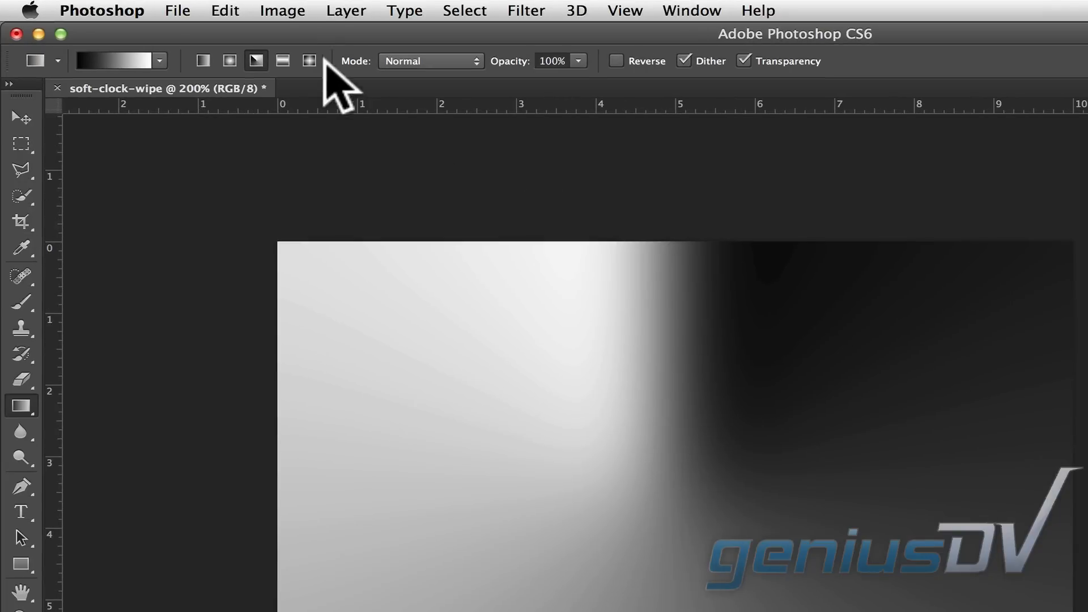
Convert the image to Grayscale mode, discarding colour information
left_click(282, 11)
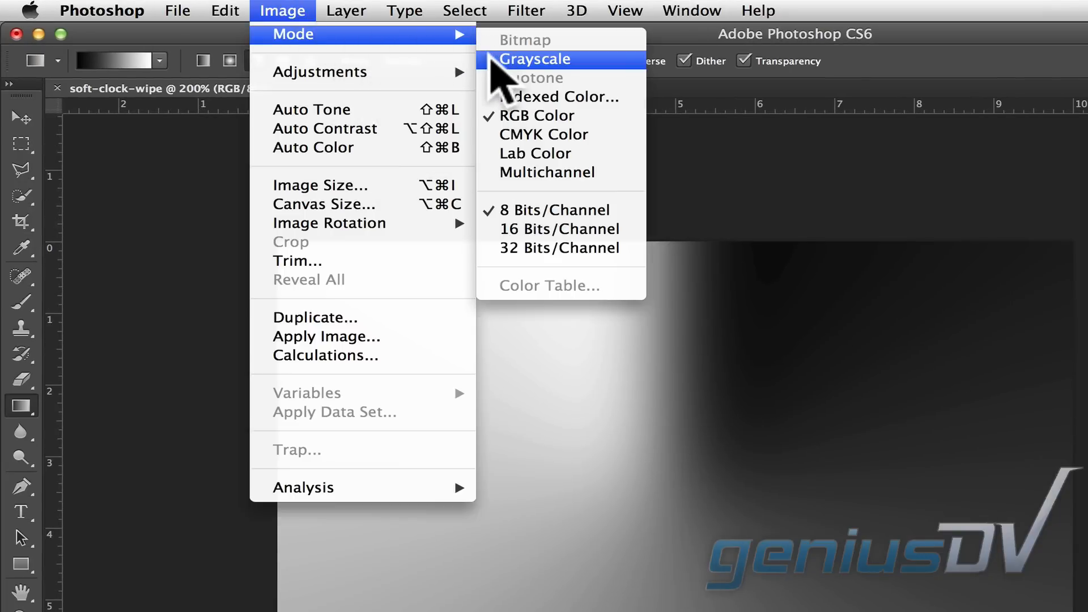
left_click(533, 59)
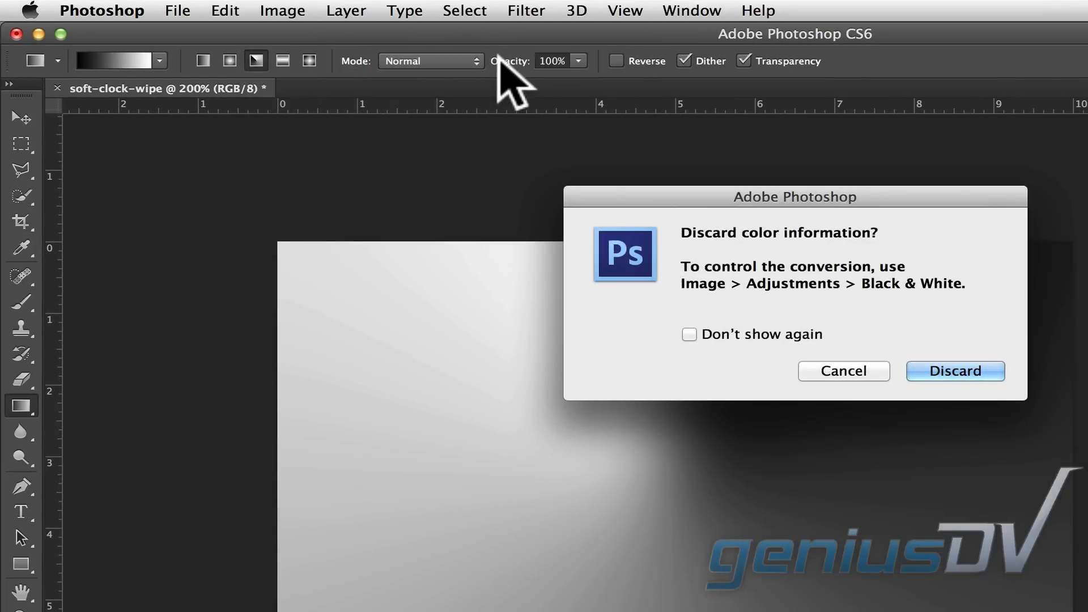
left_click(954, 371)
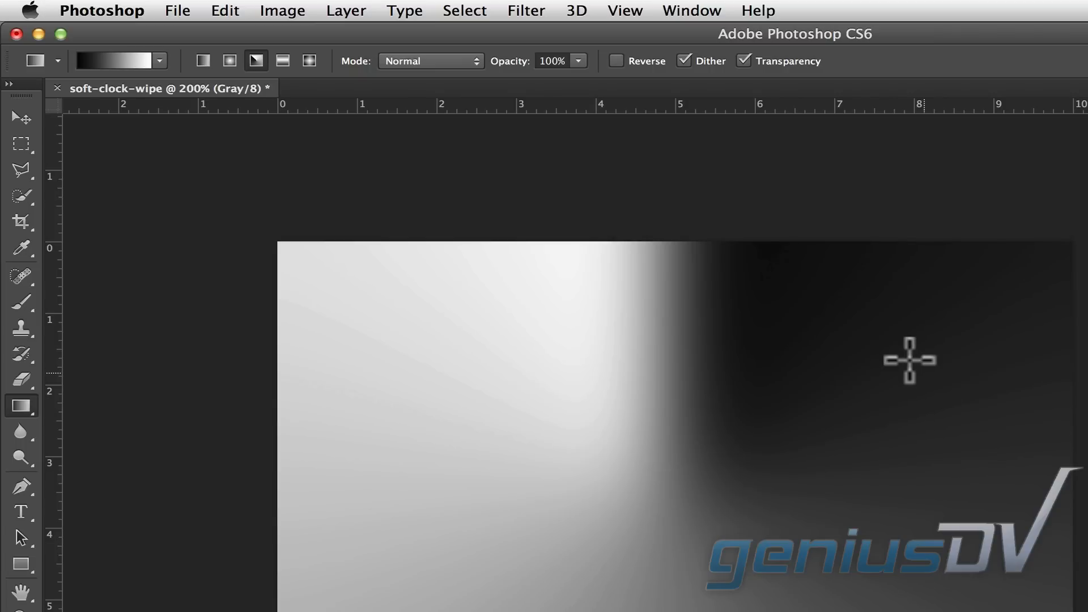
left_click(177, 10)
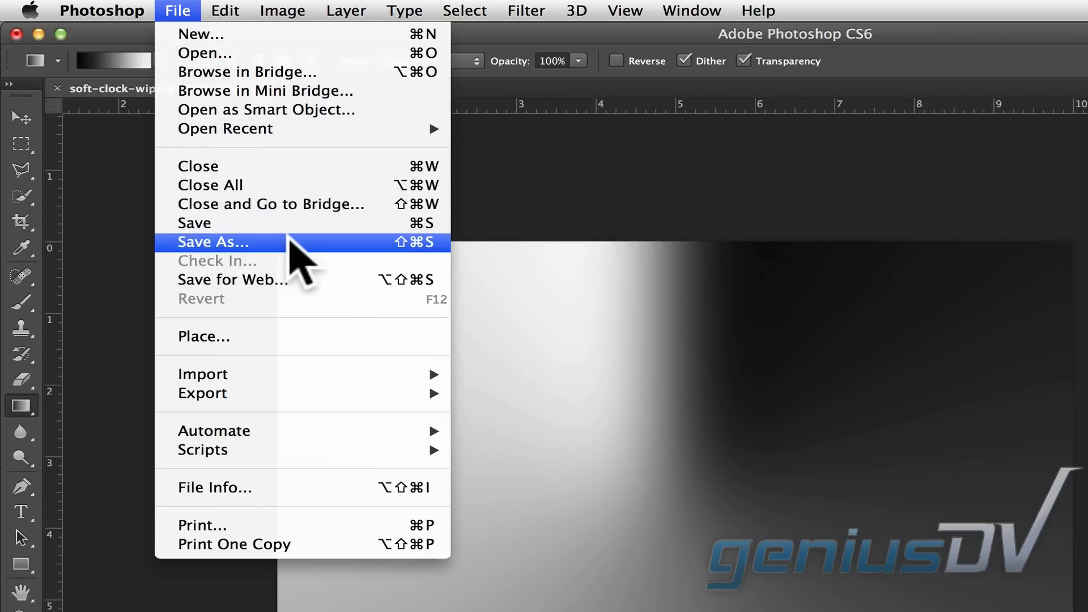
Start Save As in Photoshop Raw format and browse to Avid's PlasmaWipes/720x486/Avid folder
left_click(213, 242)
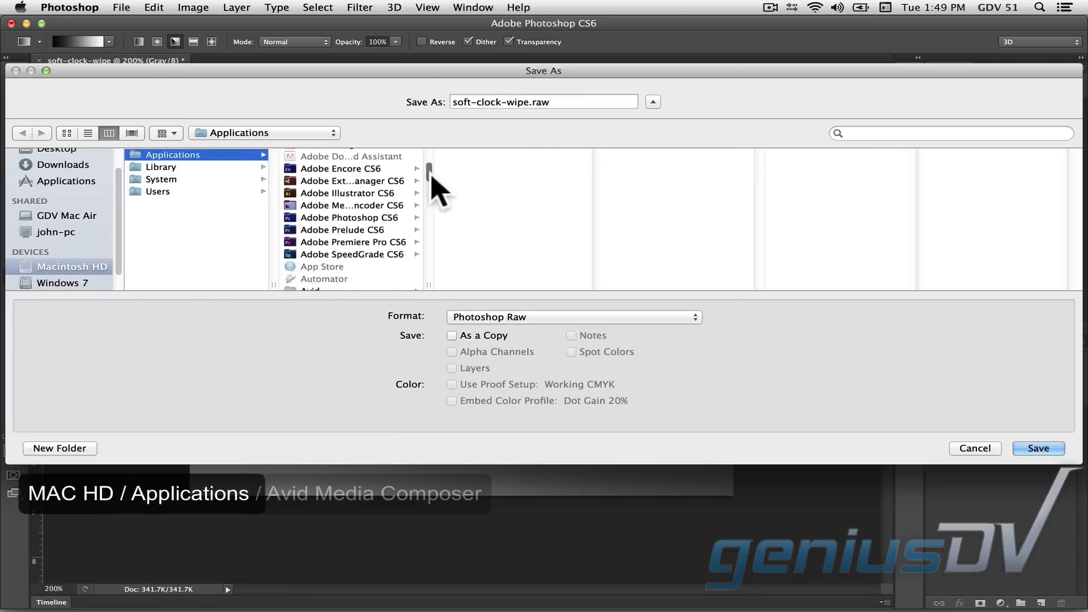
left_click(346, 205)
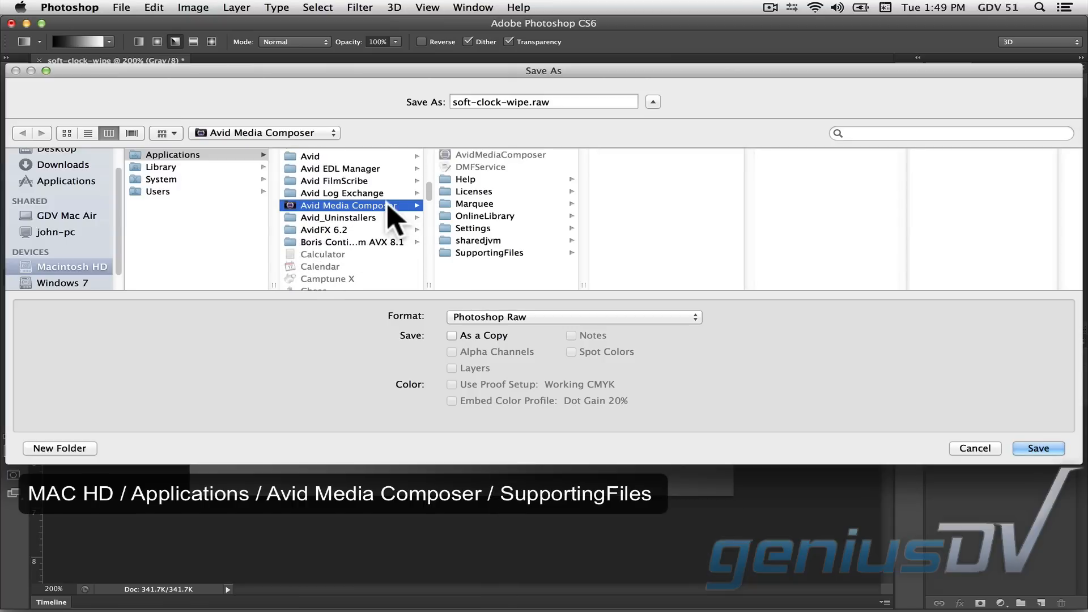
left_click(488, 253)
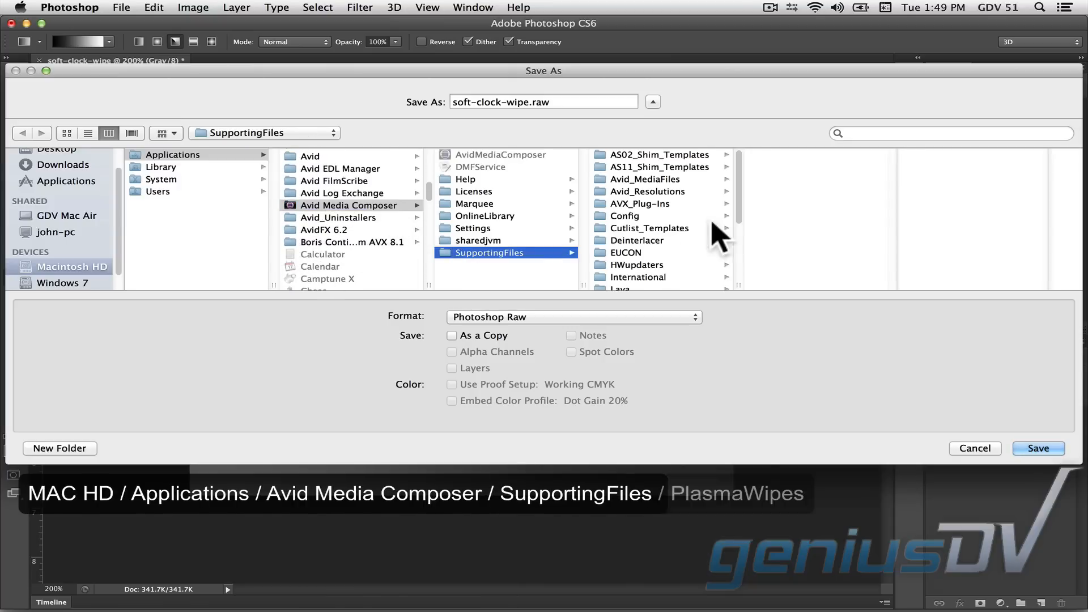
left_click(636, 244)
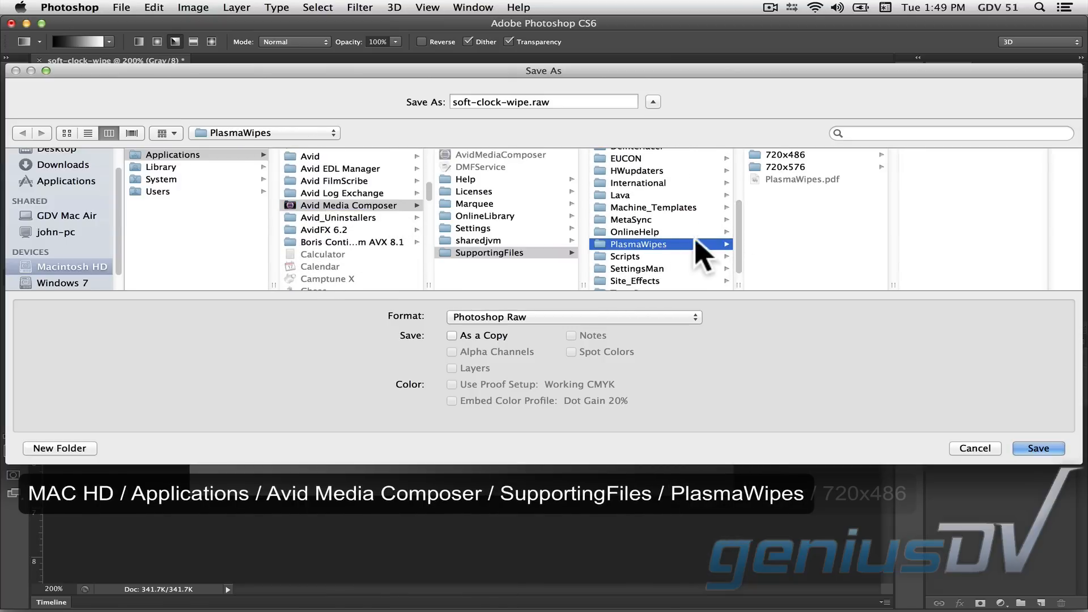
left_click(784, 154)
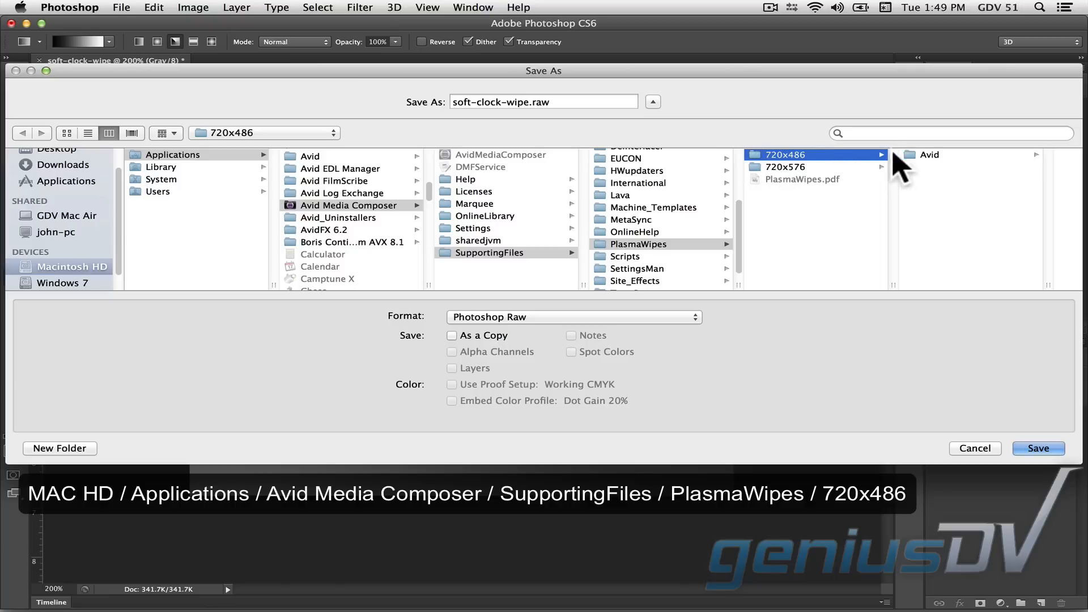
left_click(929, 155)
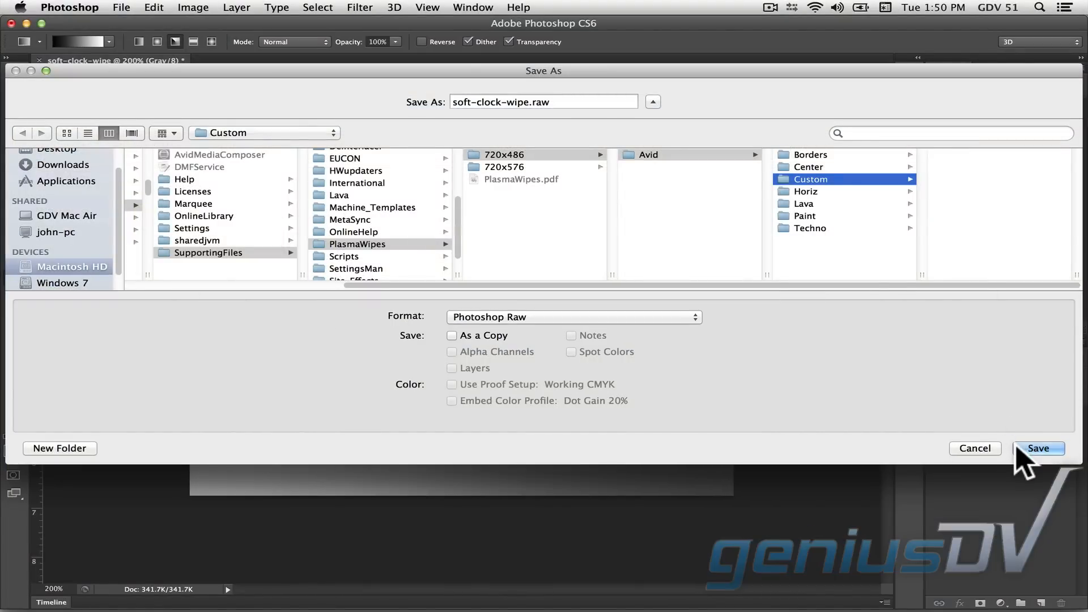
Save soft-clock-wipe.raw into the Custom folder, confirming the Raw Options
left_click(1036, 448)
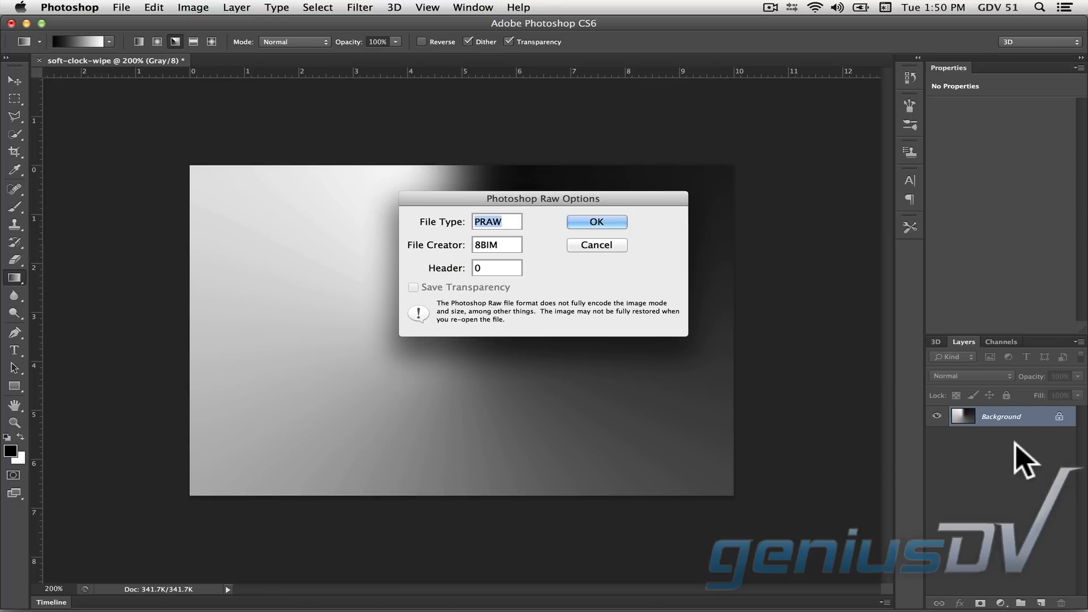
left_click(595, 221)
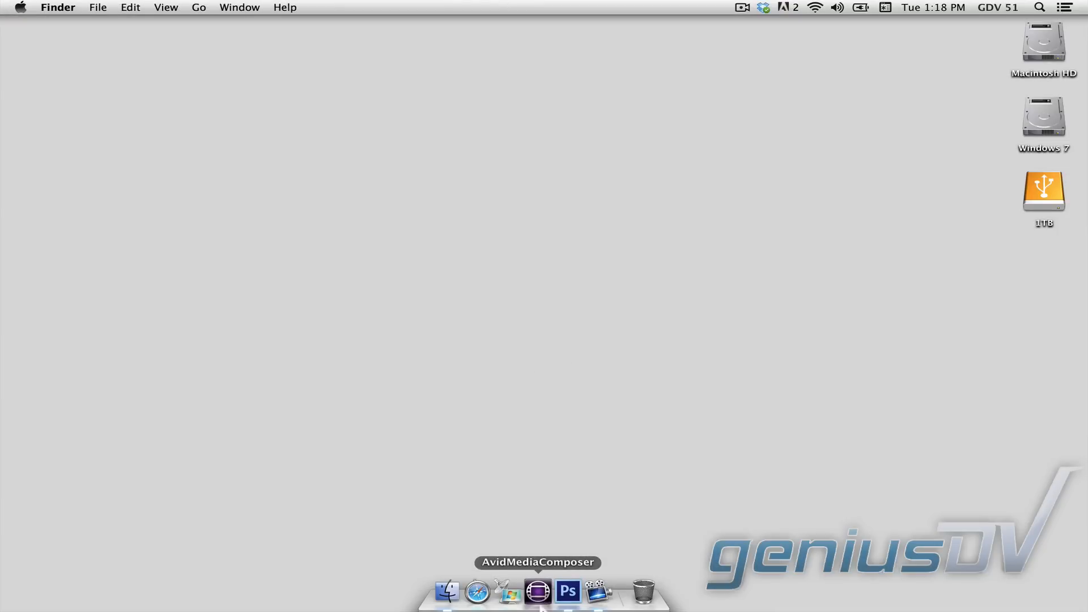
Relaunch Avid Media Composer from the Dock
left_click(536, 592)
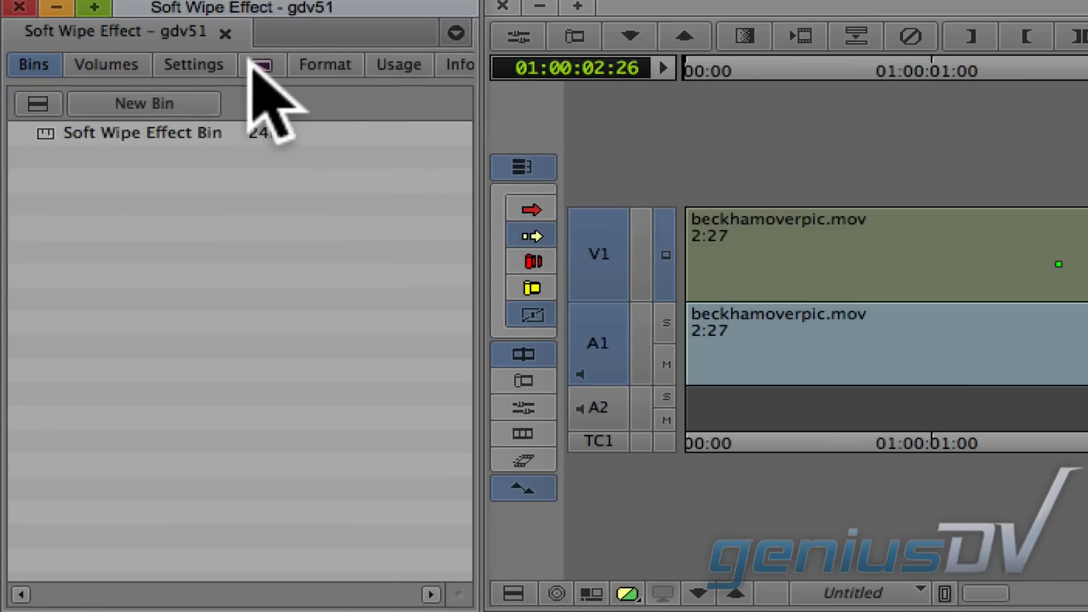
Show the PlasmaWipe Avid Custom effects in the Effect Palette
left_click(262, 64)
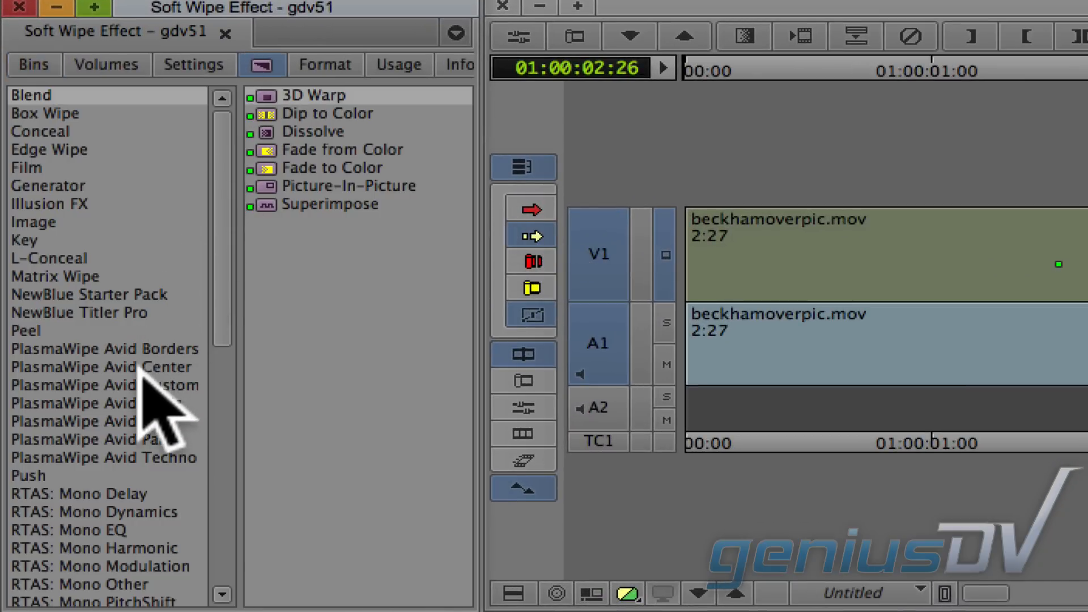
left_click(101, 385)
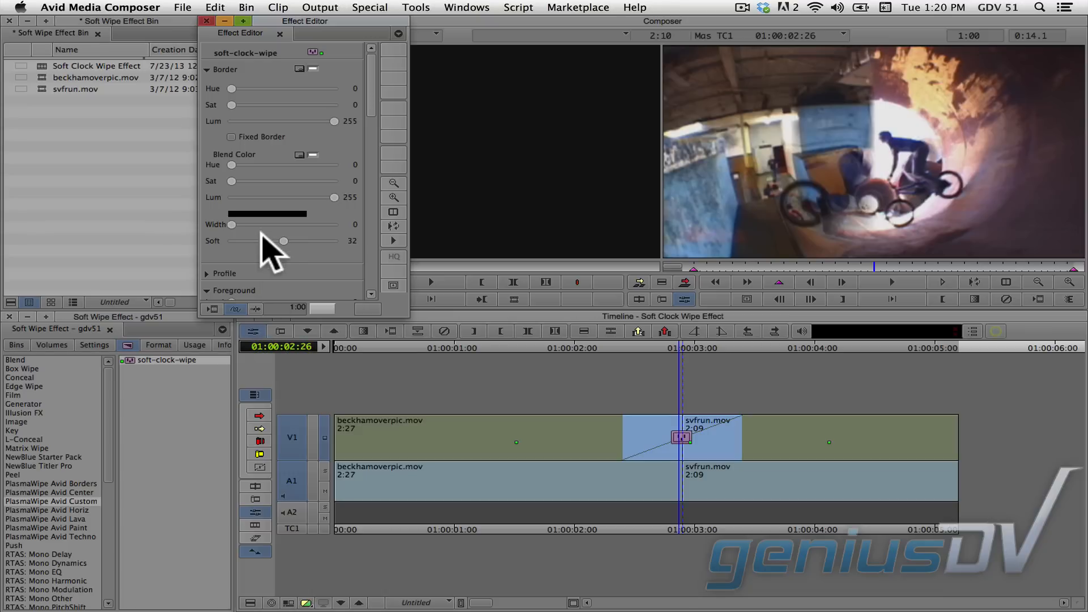
Set the wipe Width to 11 and a green blend colour with Sat 114 and Hue 93
left_click_drag(231, 224, 184, 425)
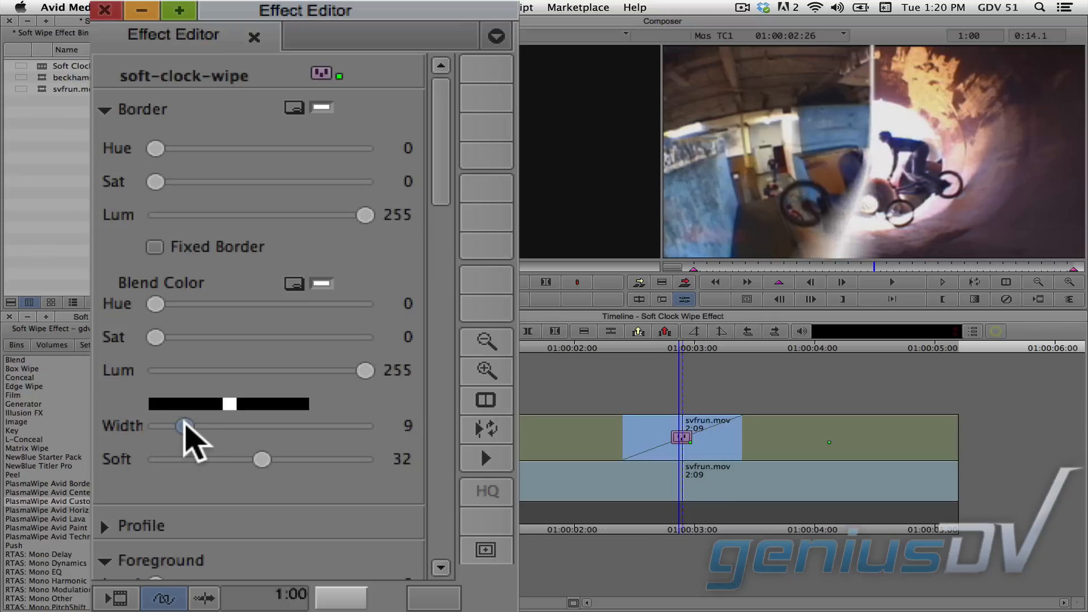
left_click_drag(183, 425, 192, 425)
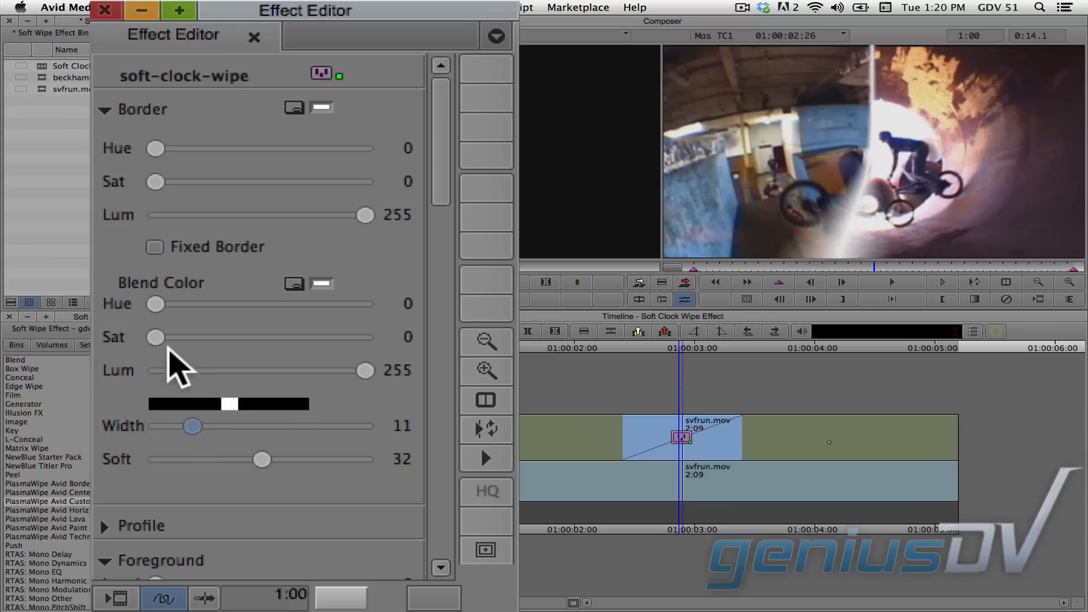
left_click_drag(154, 336, 249, 336)
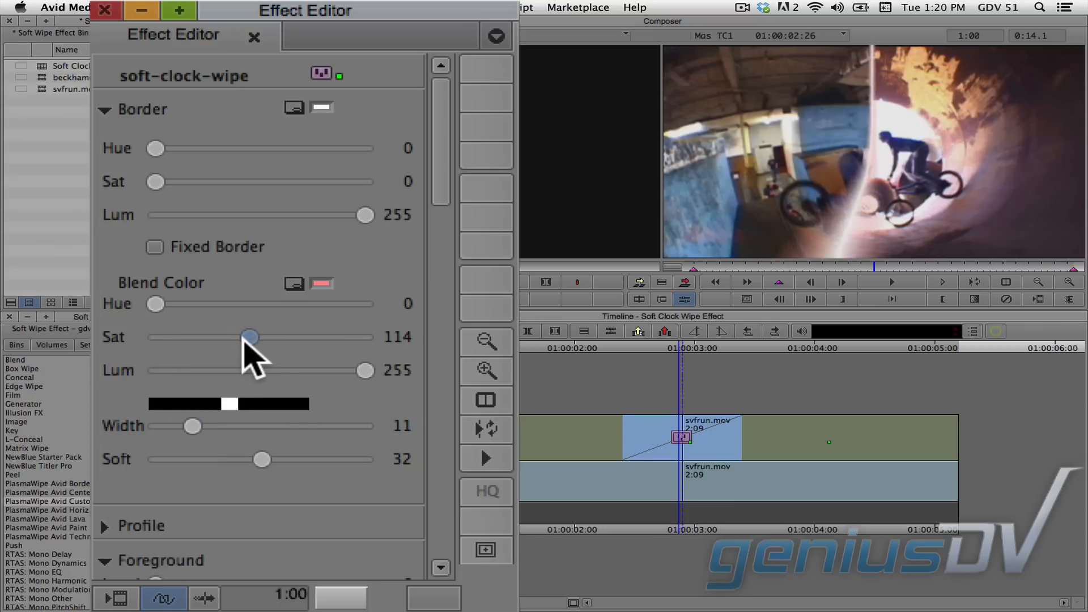
left_click_drag(155, 303, 193, 303)
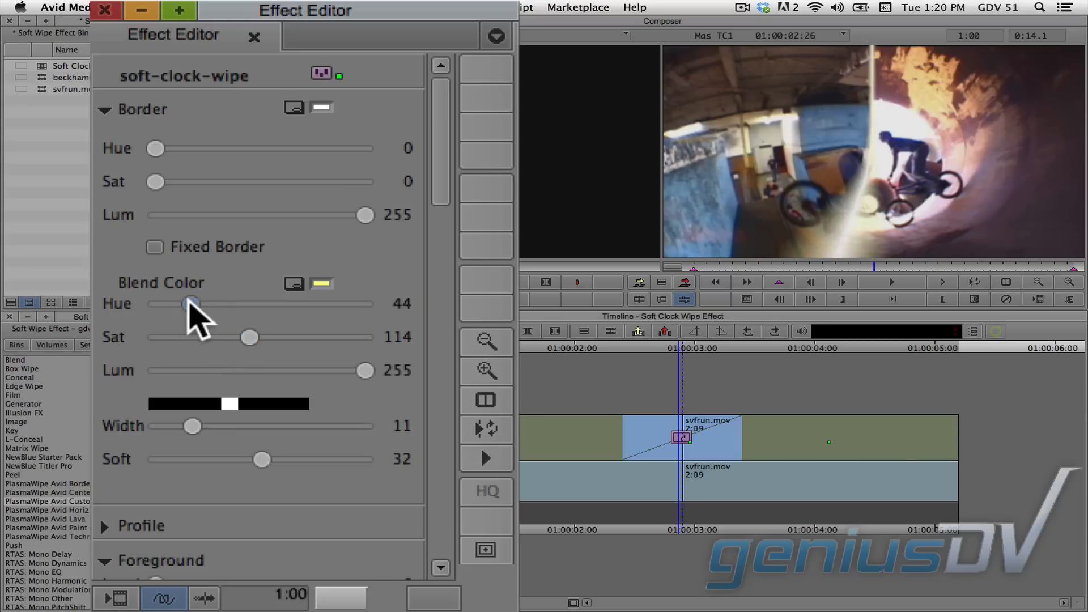
left_click_drag(192, 303, 233, 304)
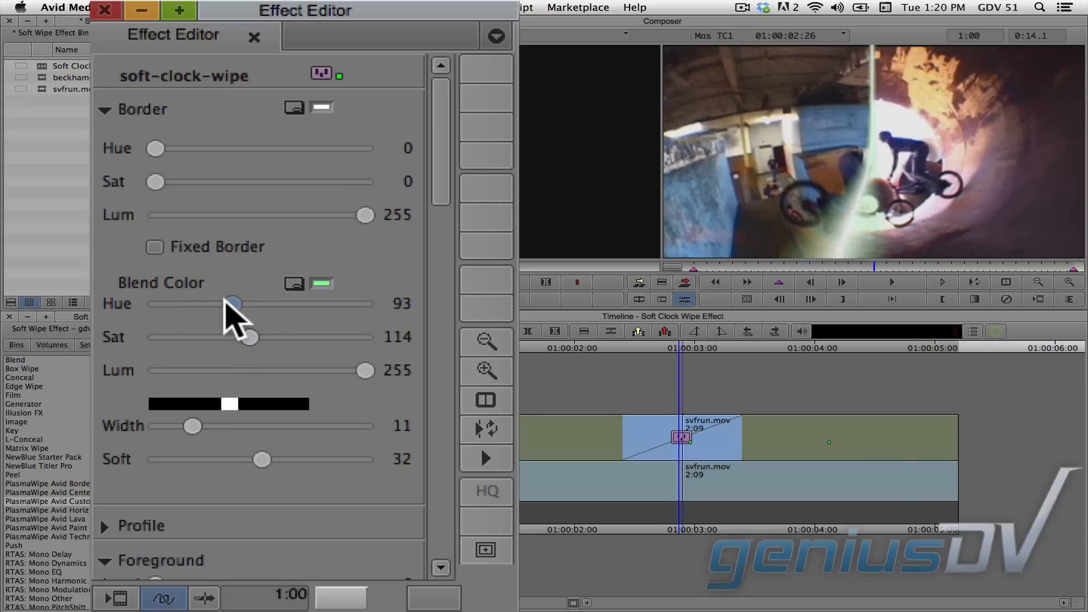